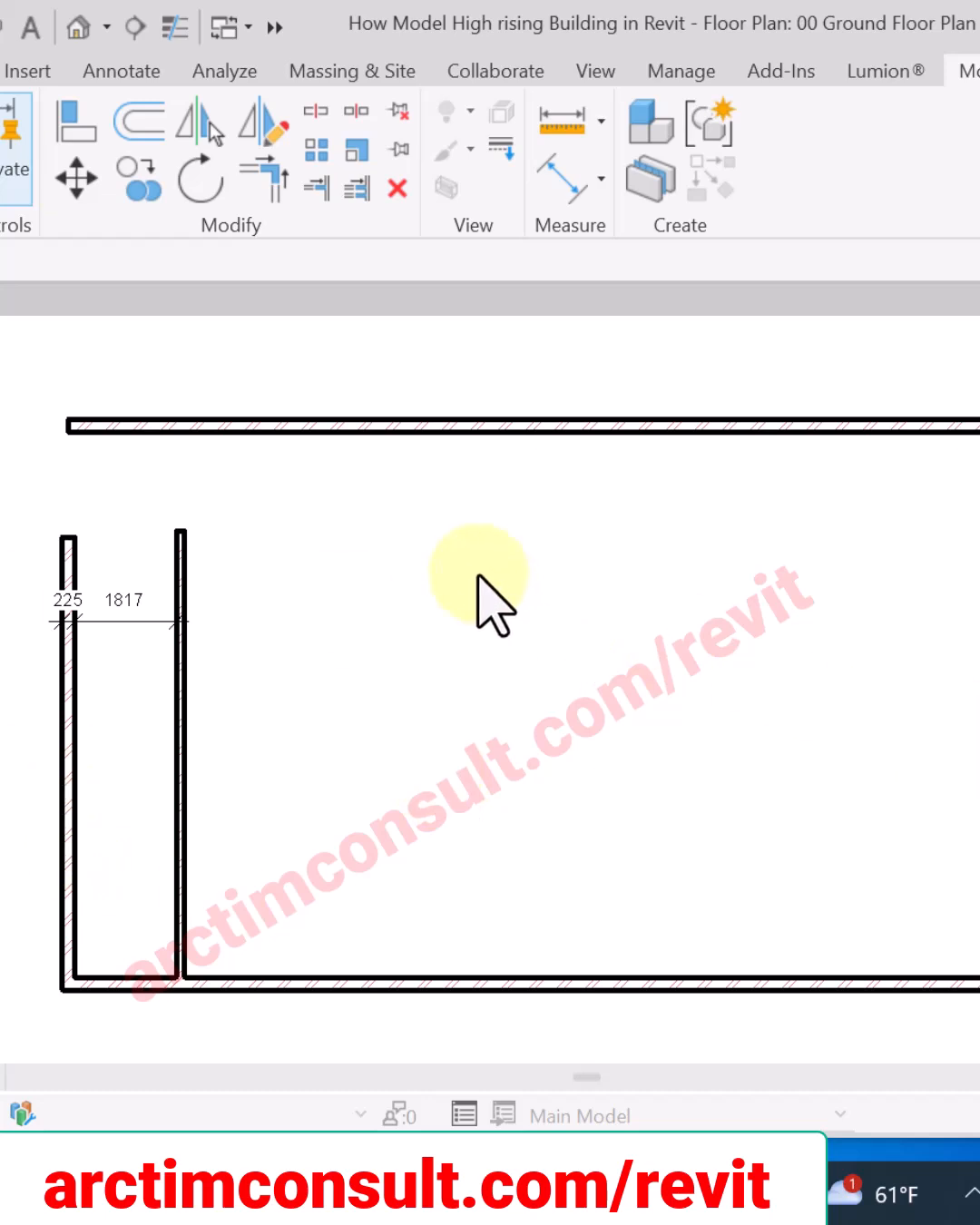
mouse_move(463, 590)
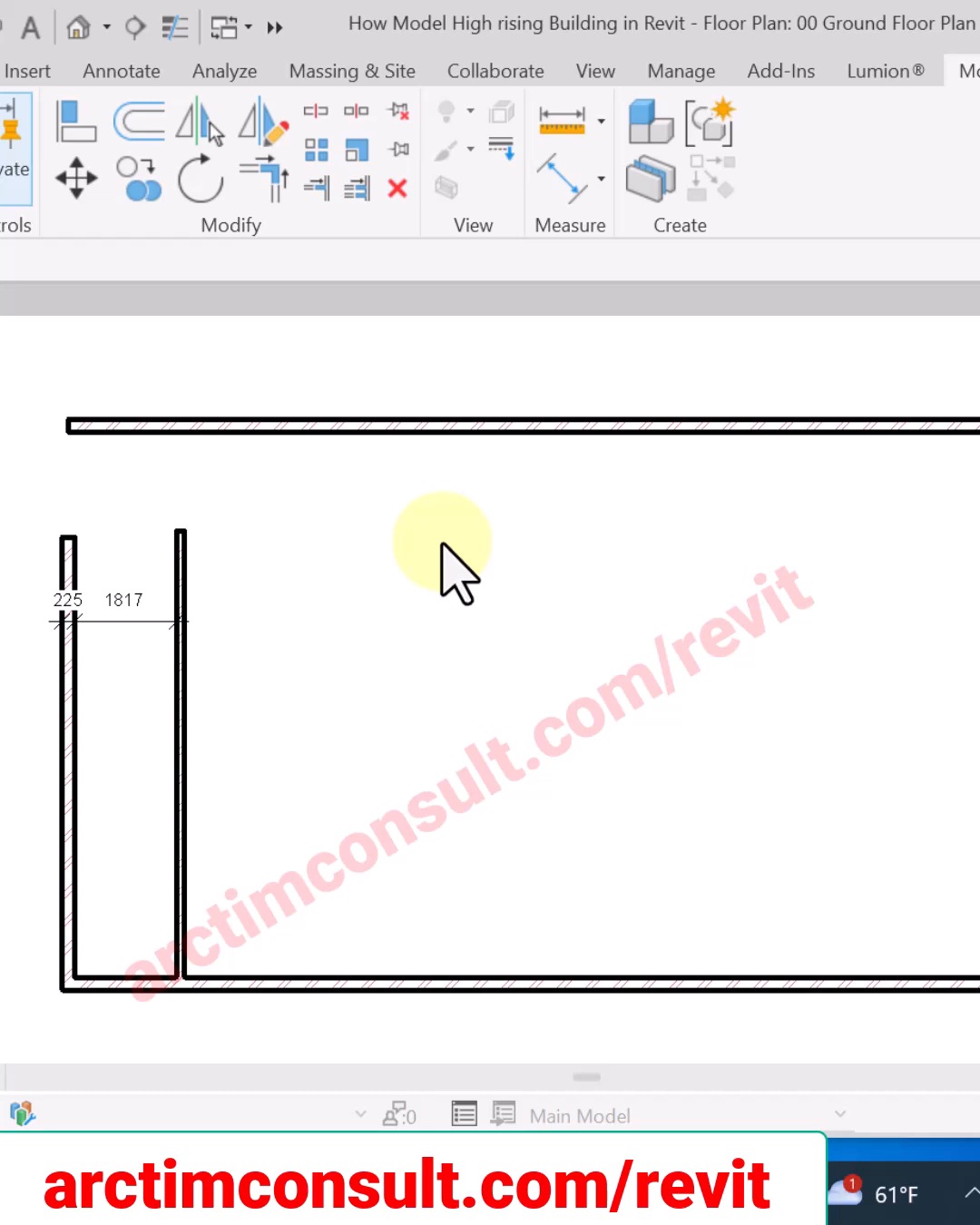
mouse_move(309, 350)
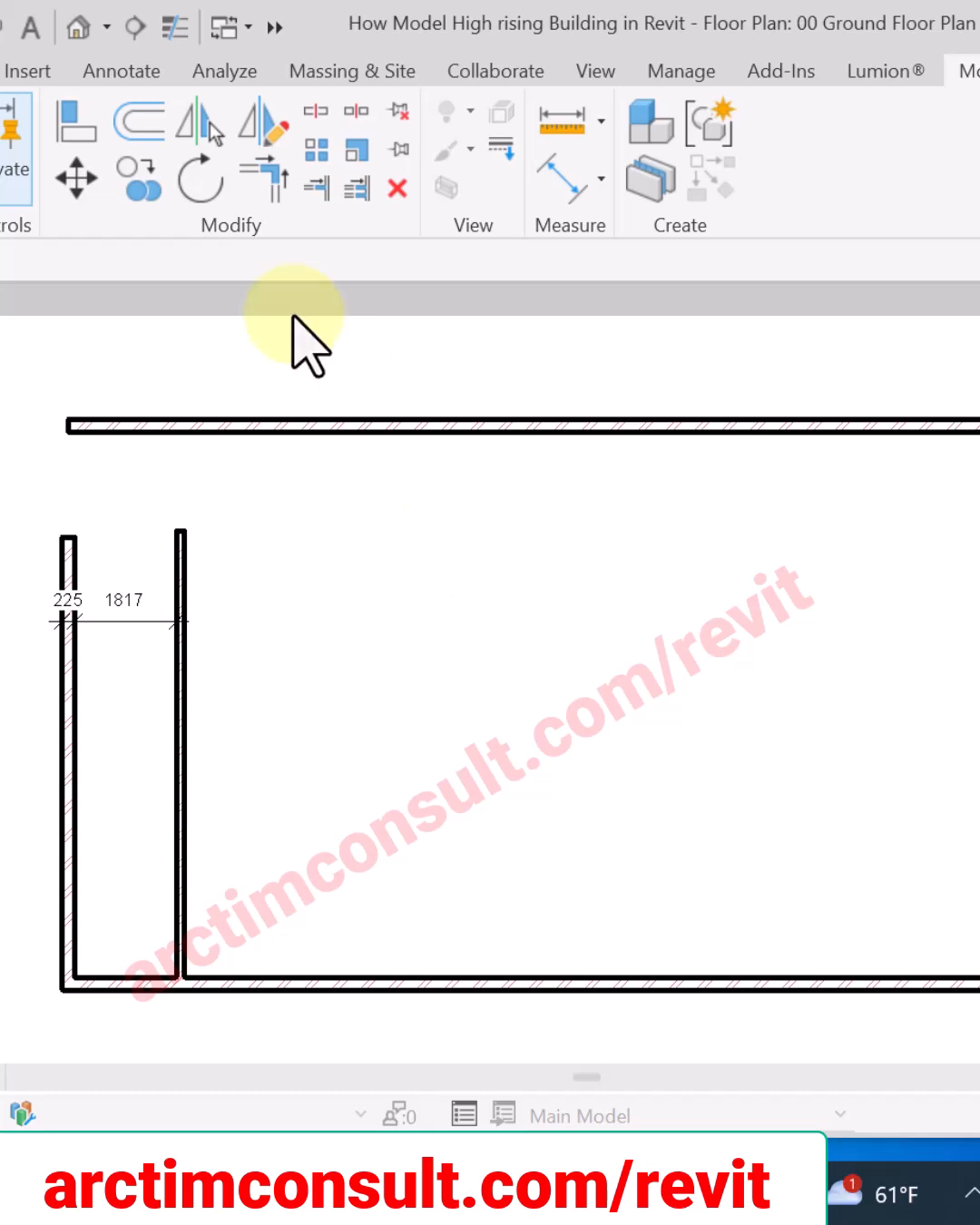
mouse_move(493, 885)
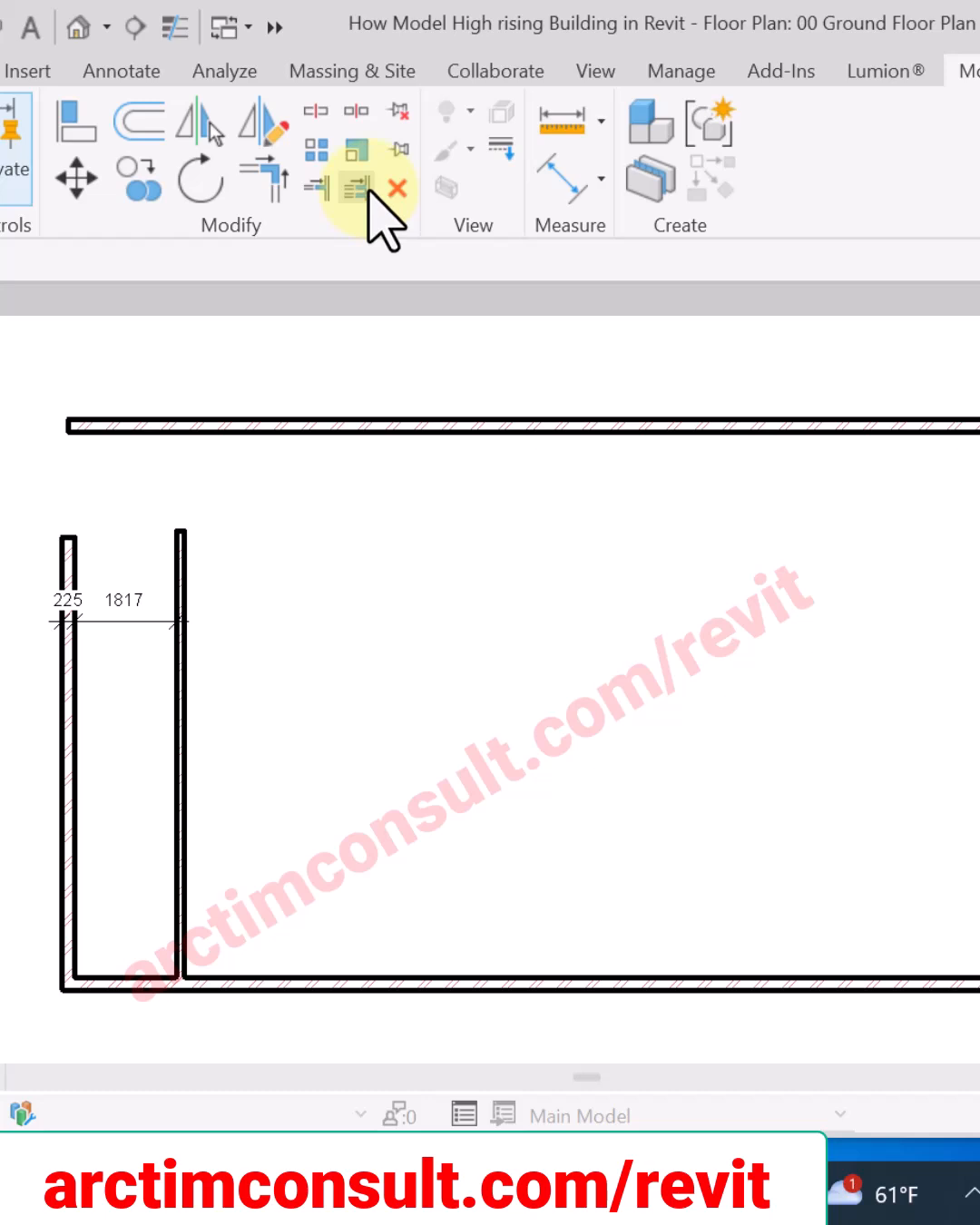
mouse_move(544, 635)
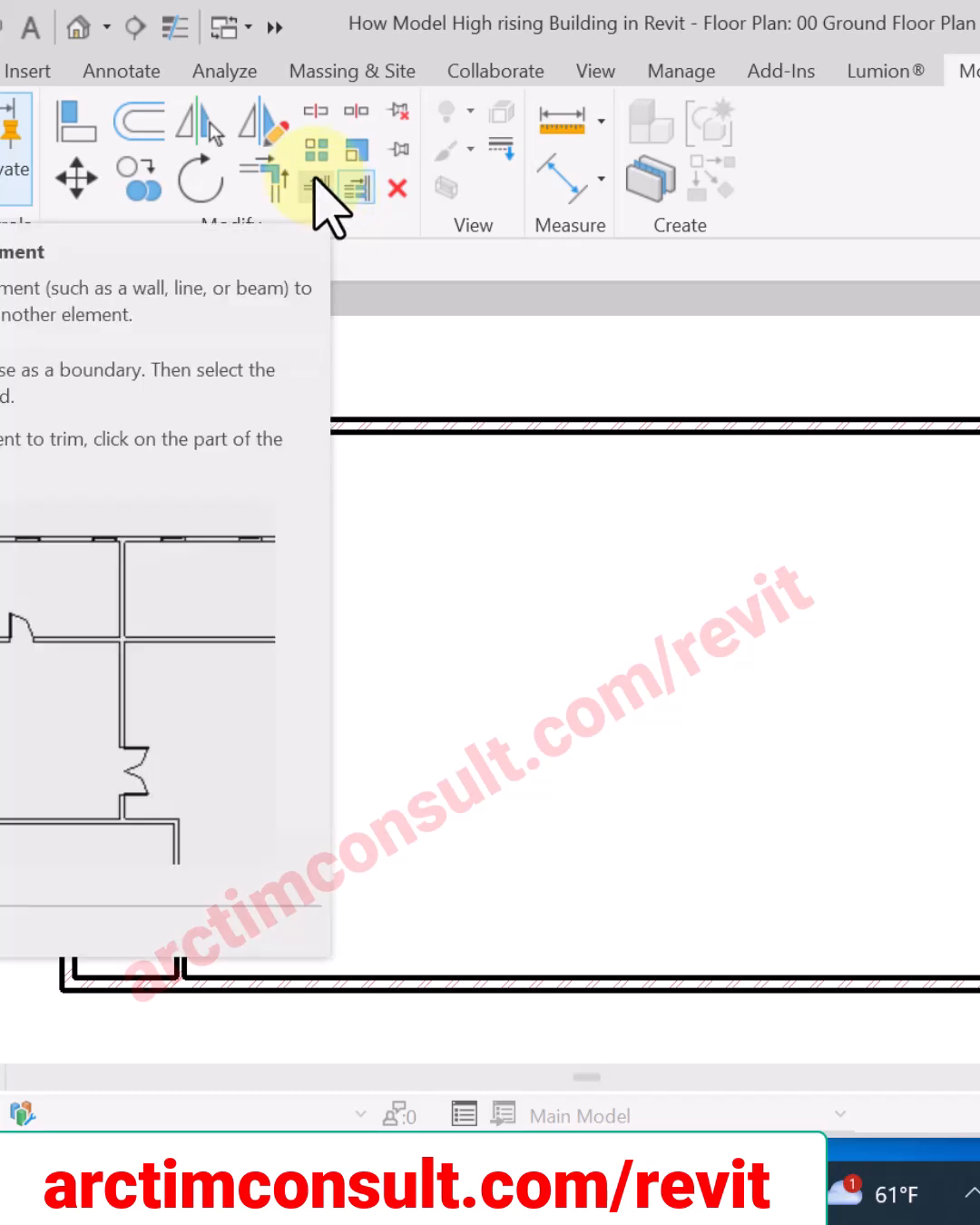
Use Trim/Extend Single Element twice to extend each left wall up to the top wall
click(355, 185)
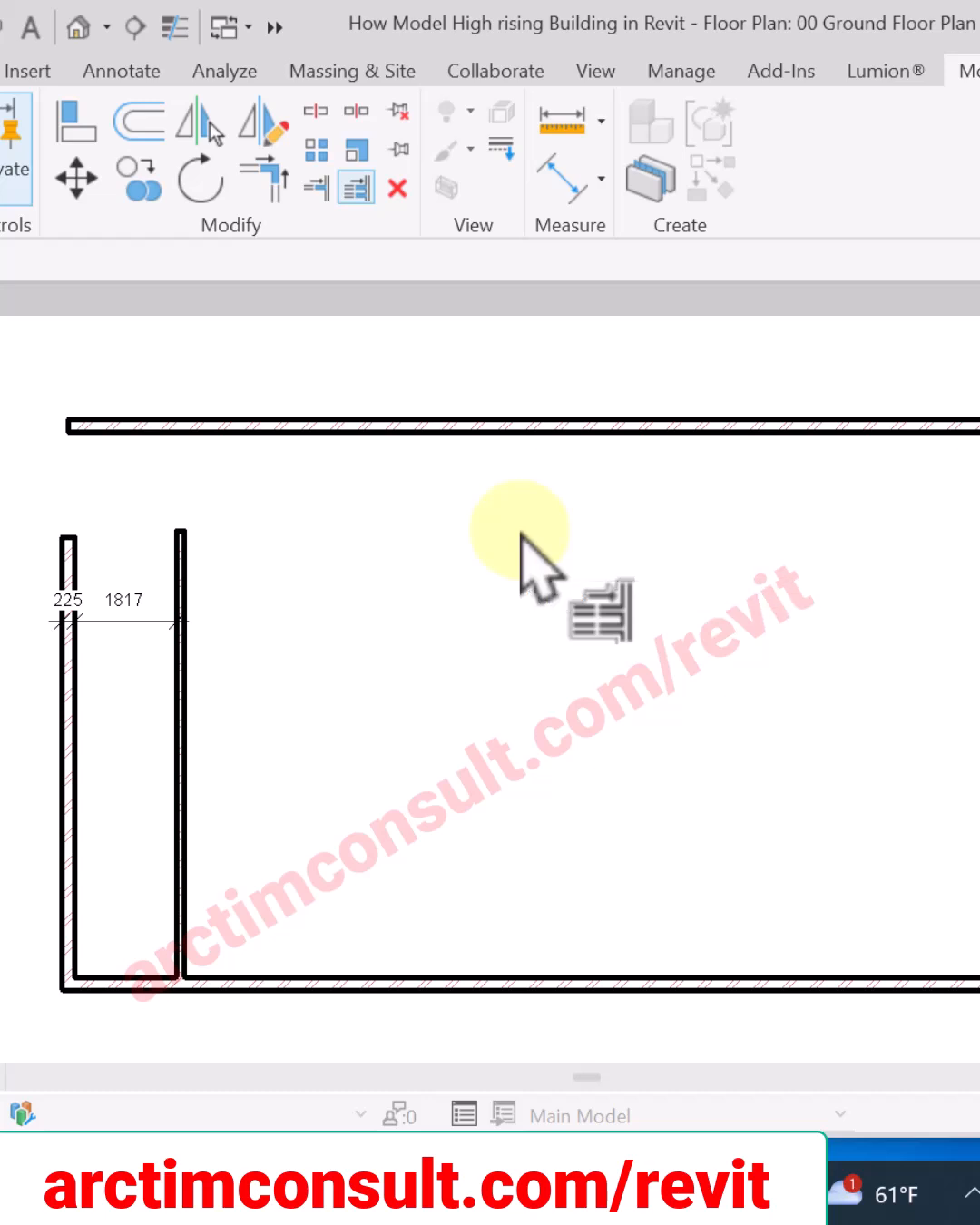
mouse_move(563, 1079)
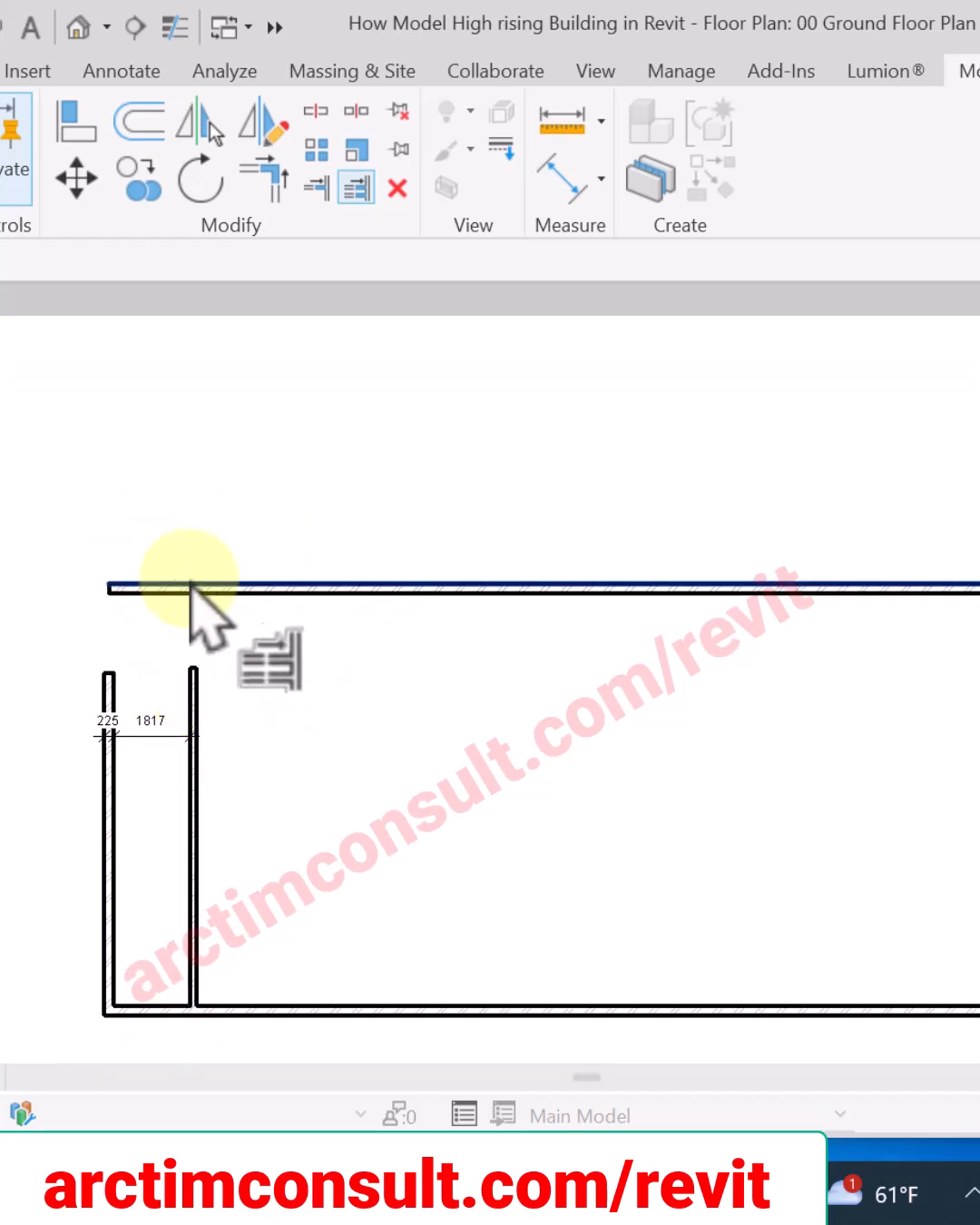
mouse_move(263, 617)
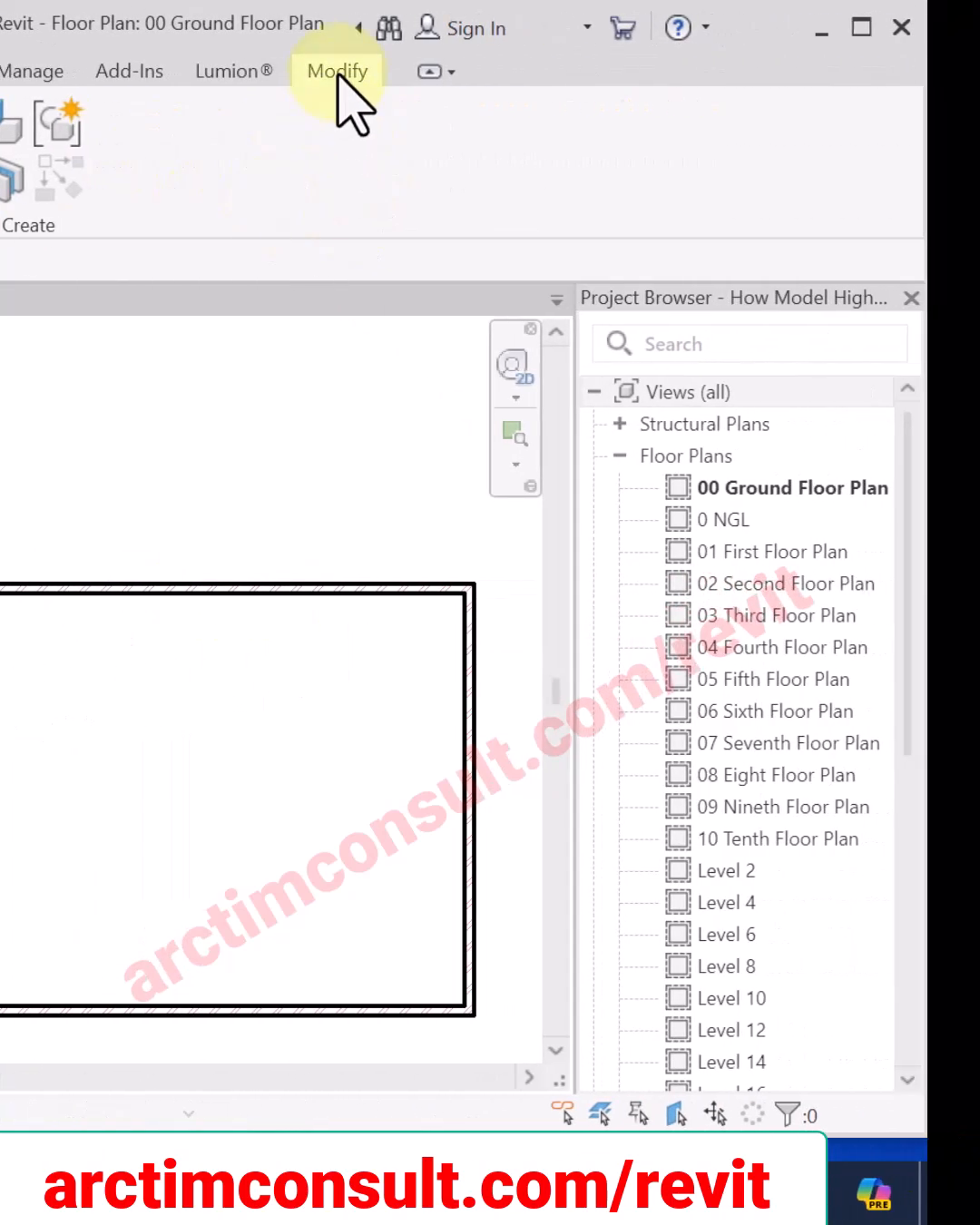
click(337, 70)
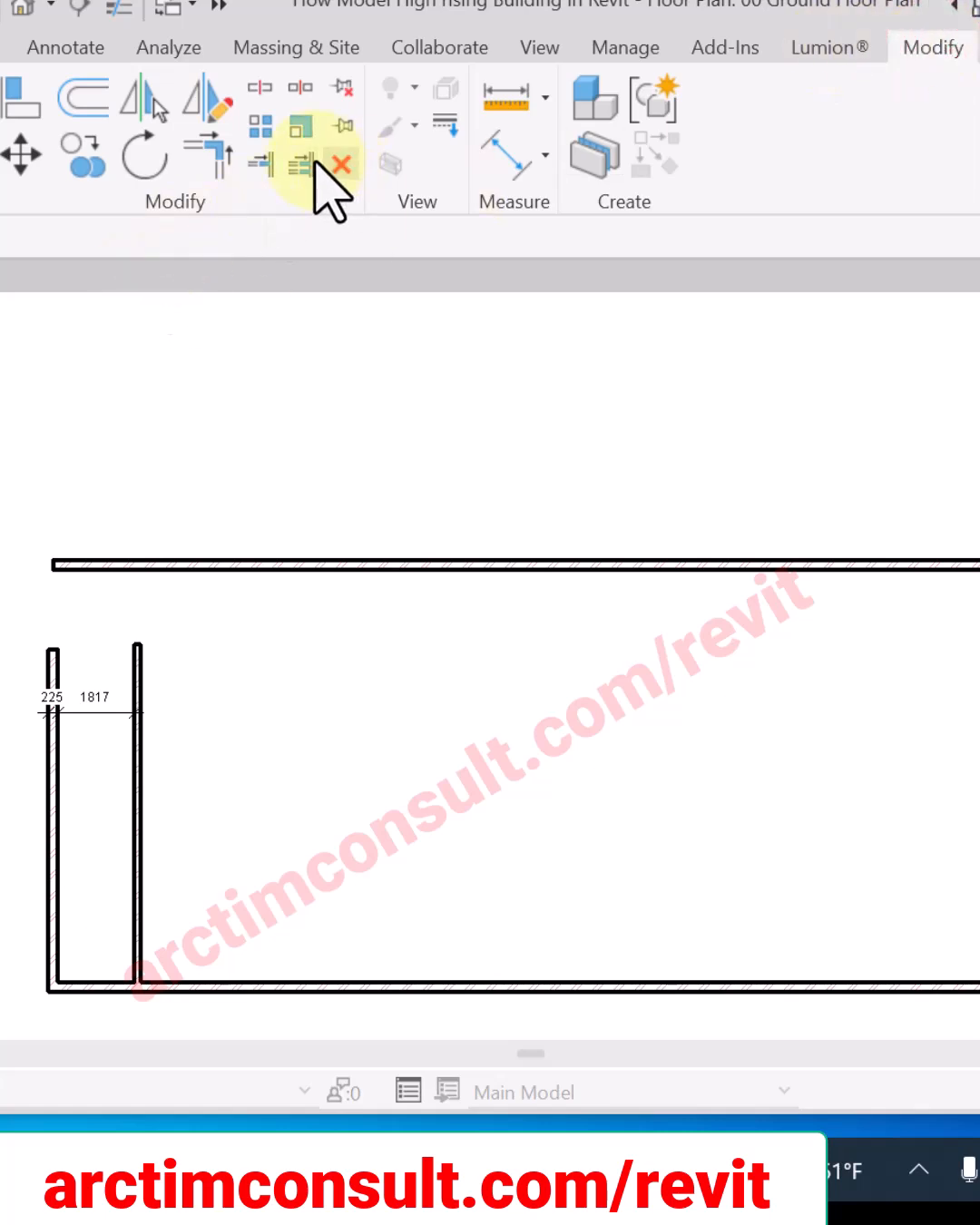
click(298, 156)
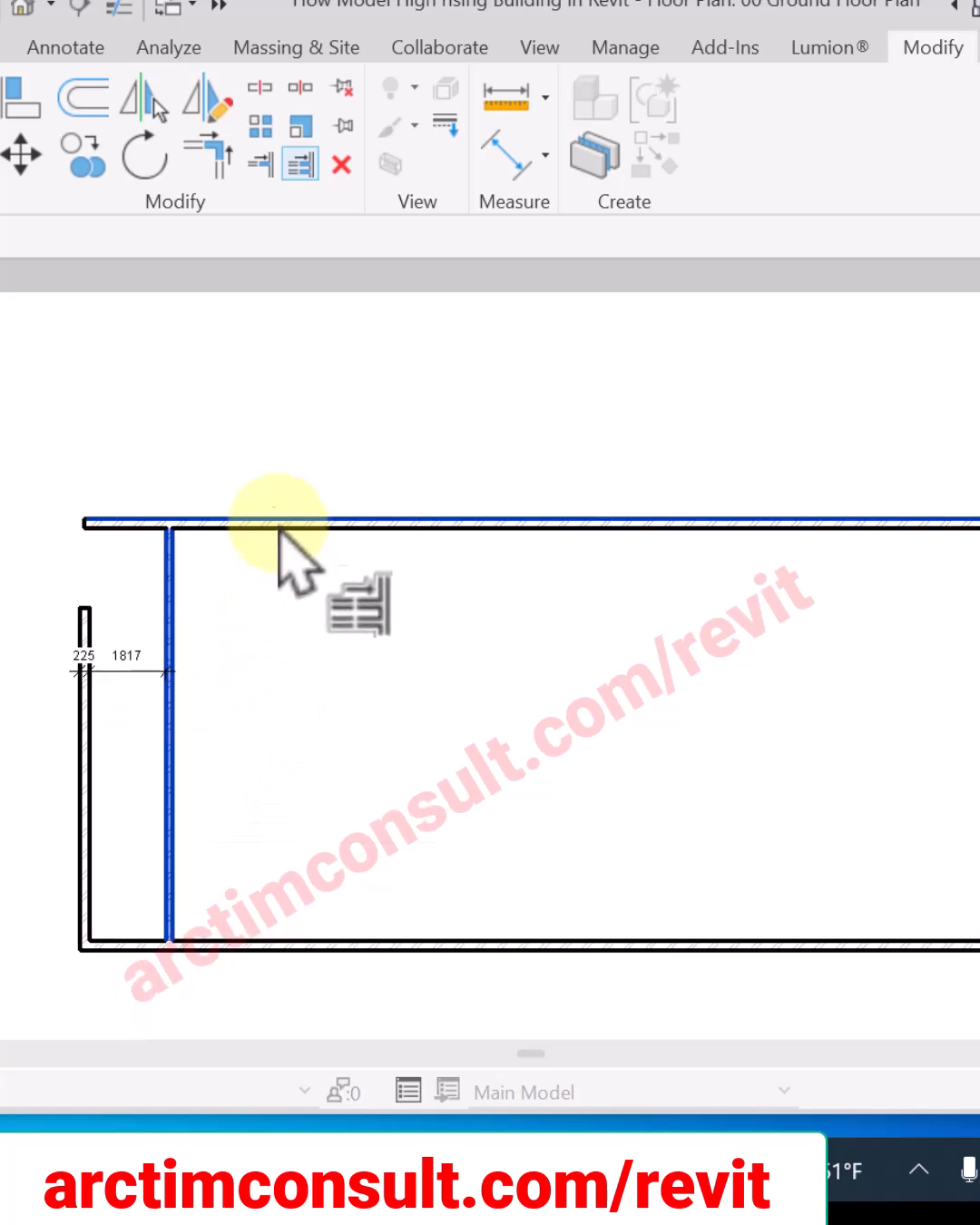
mouse_move(644, 662)
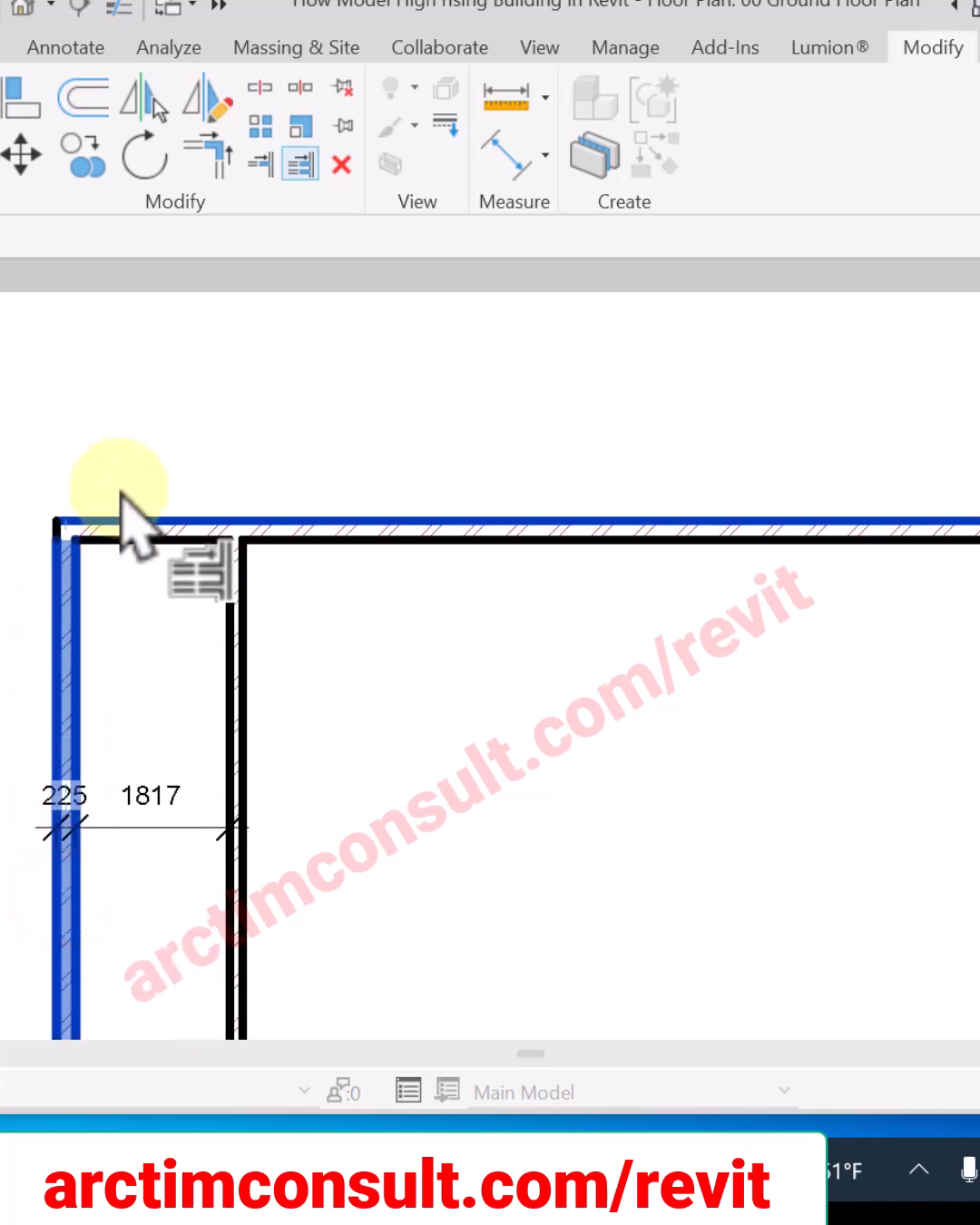
Zoom in on the crossing wall junction near the right vertical wall
scroll(down, 3)
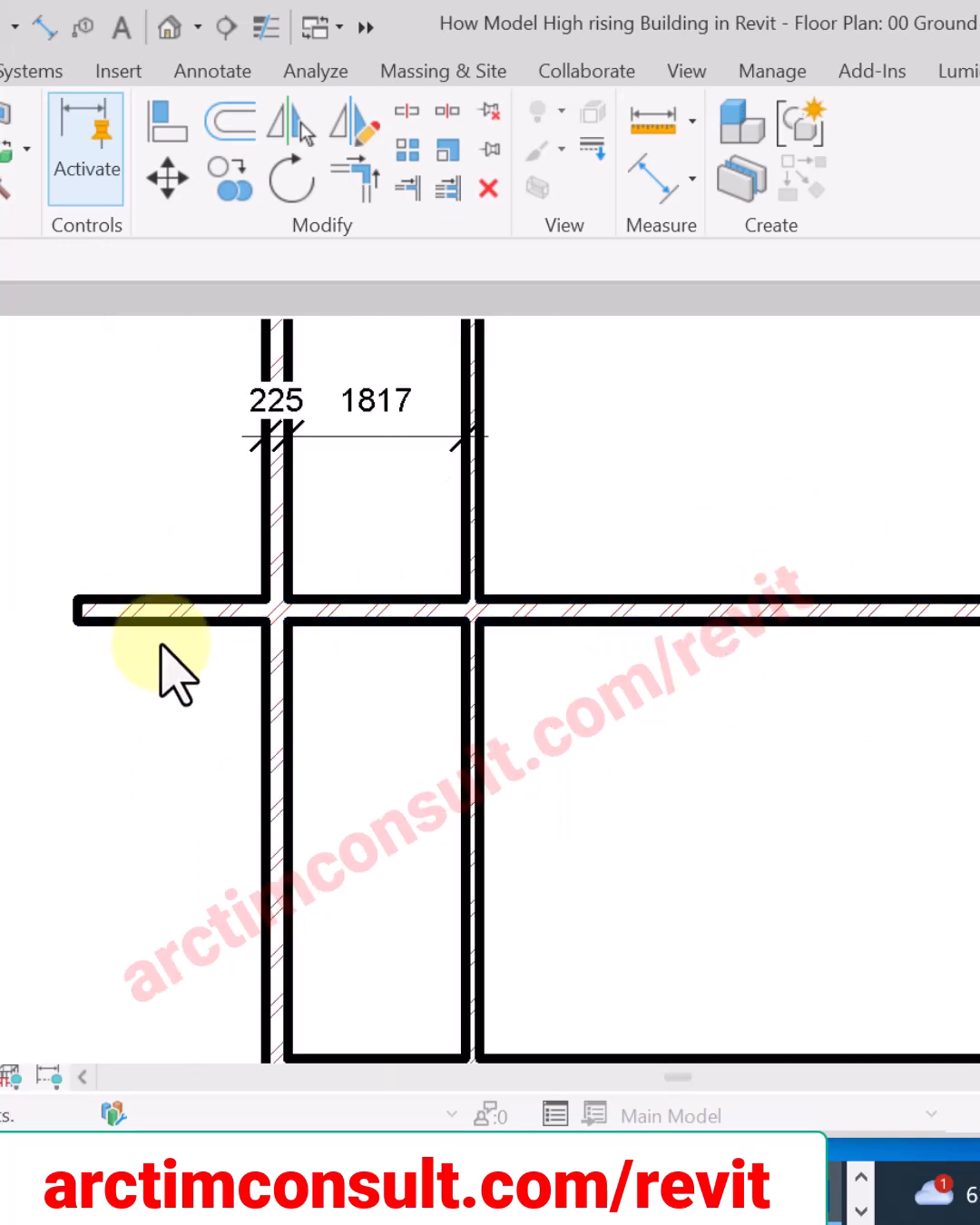
mouse_move(127, 489)
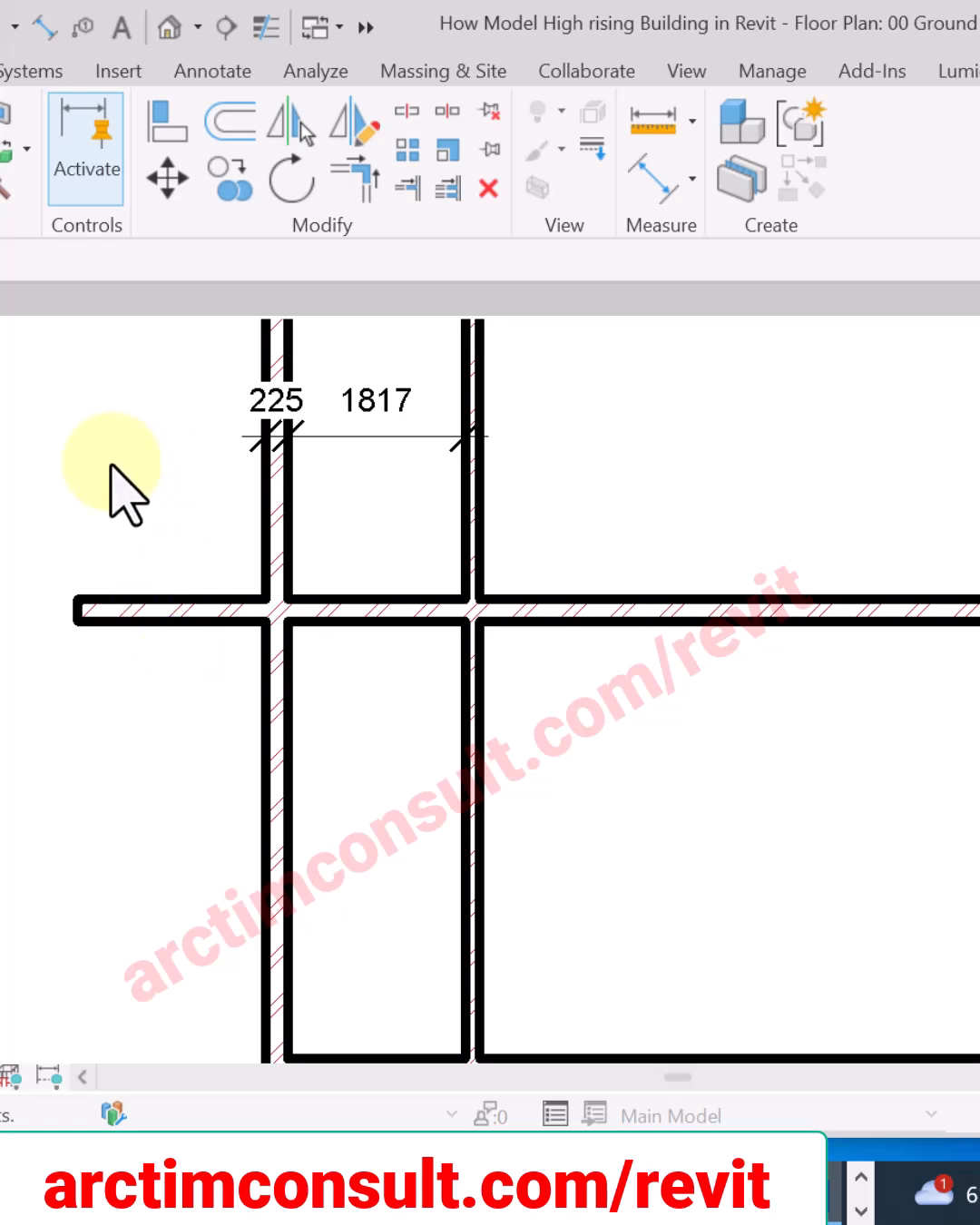
mouse_move(722, 704)
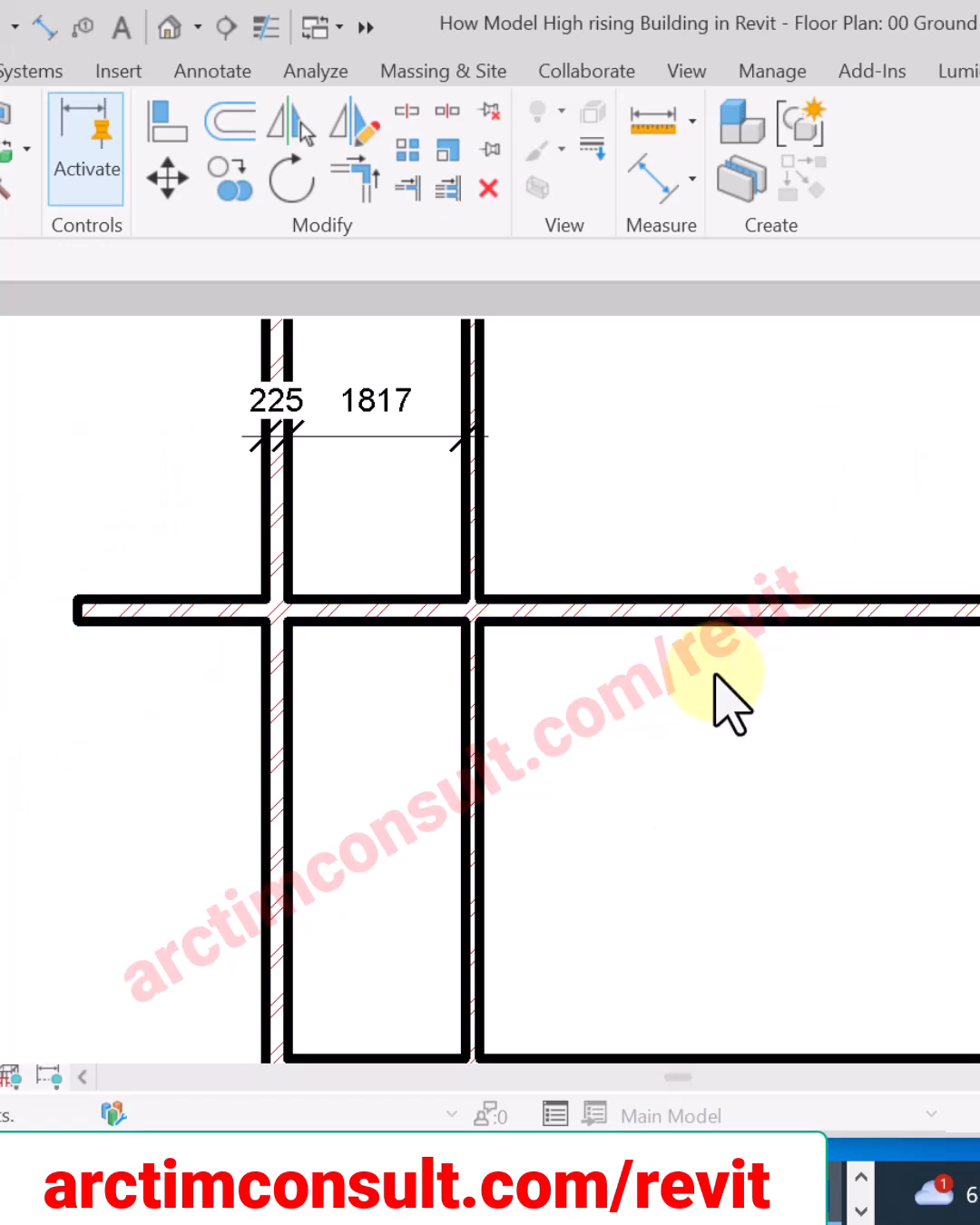
mouse_move(362, 589)
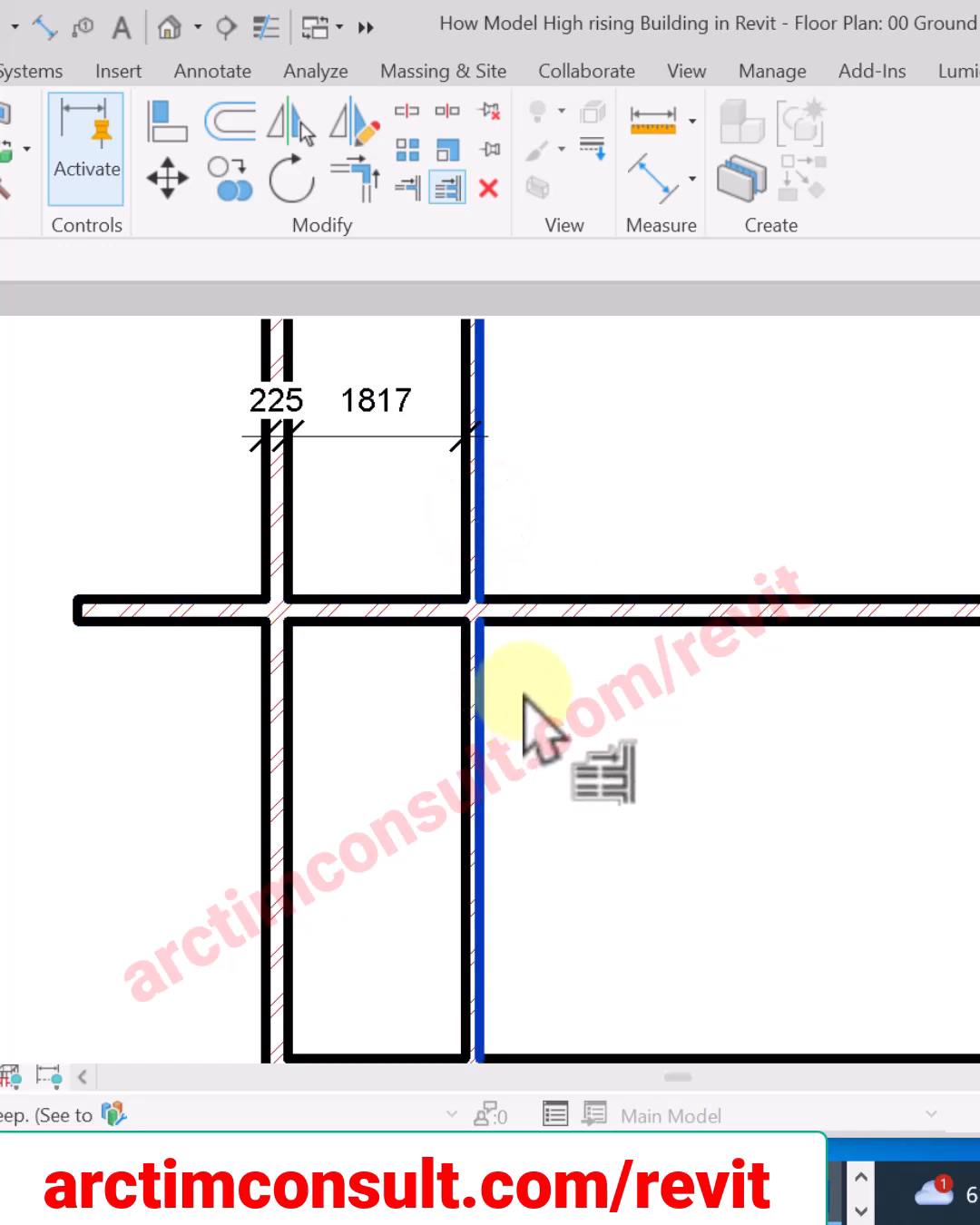
mouse_move(353, 653)
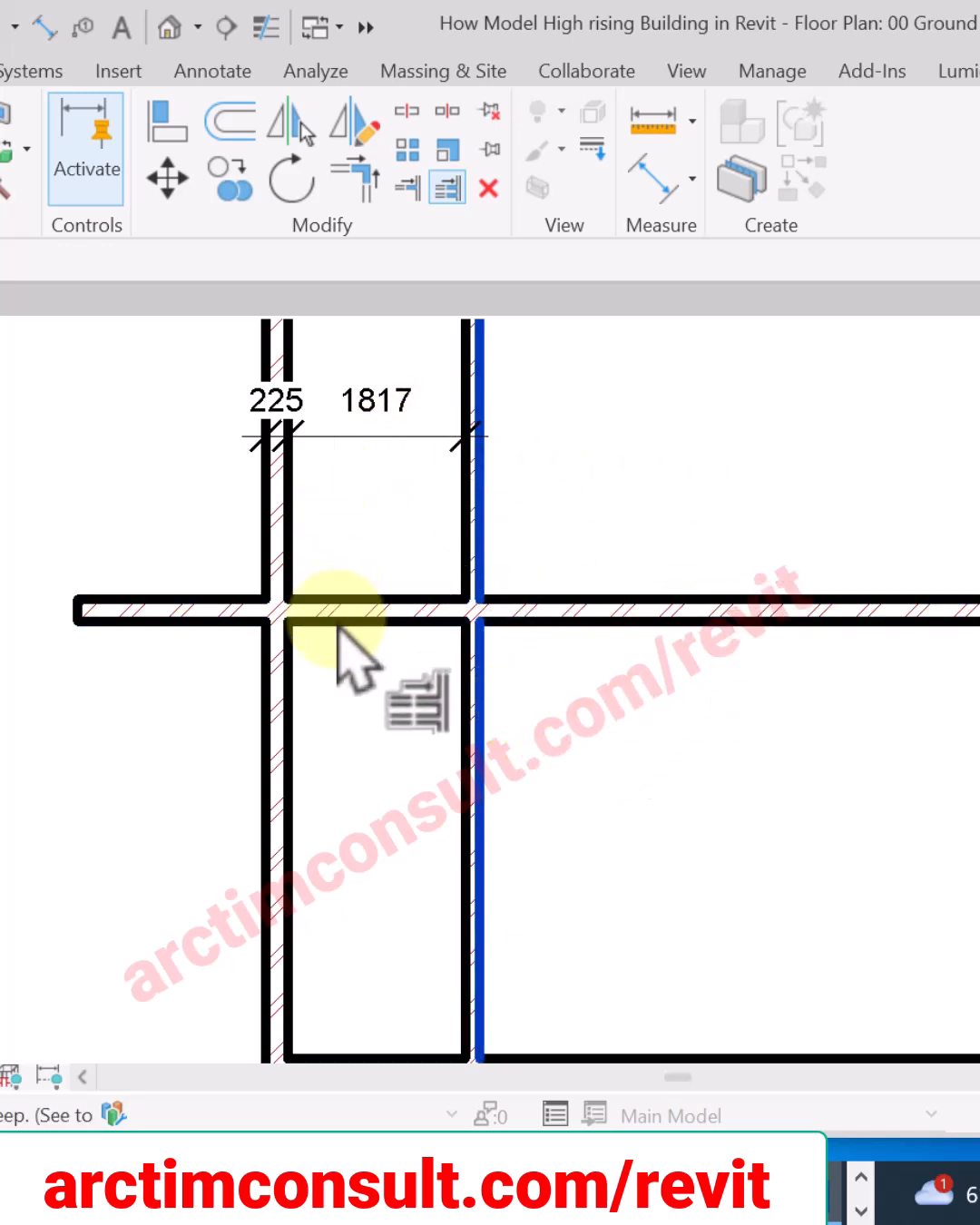
Trim the horizontal wall back to the right vertical wall boundary
click(354, 626)
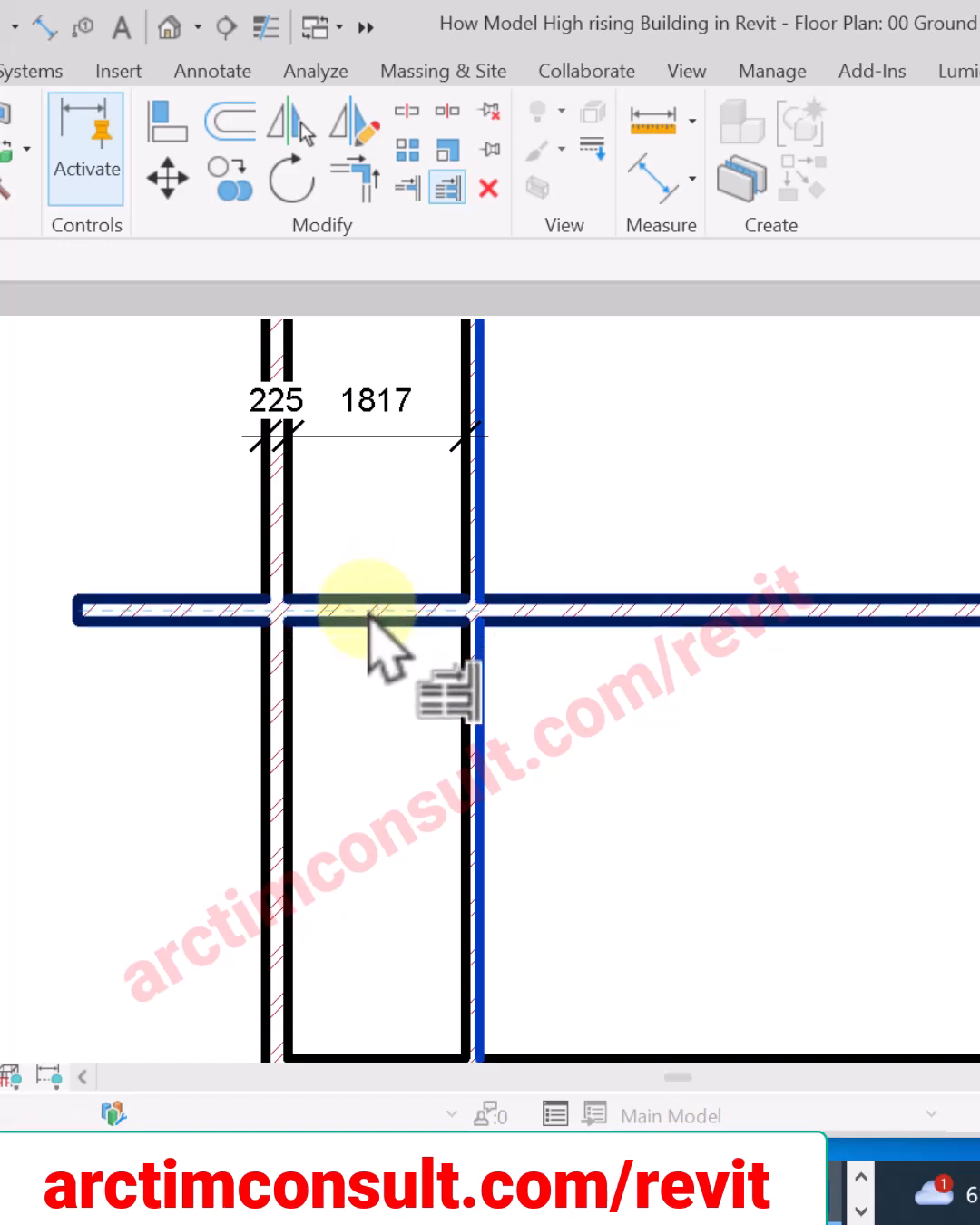
mouse_move(381, 617)
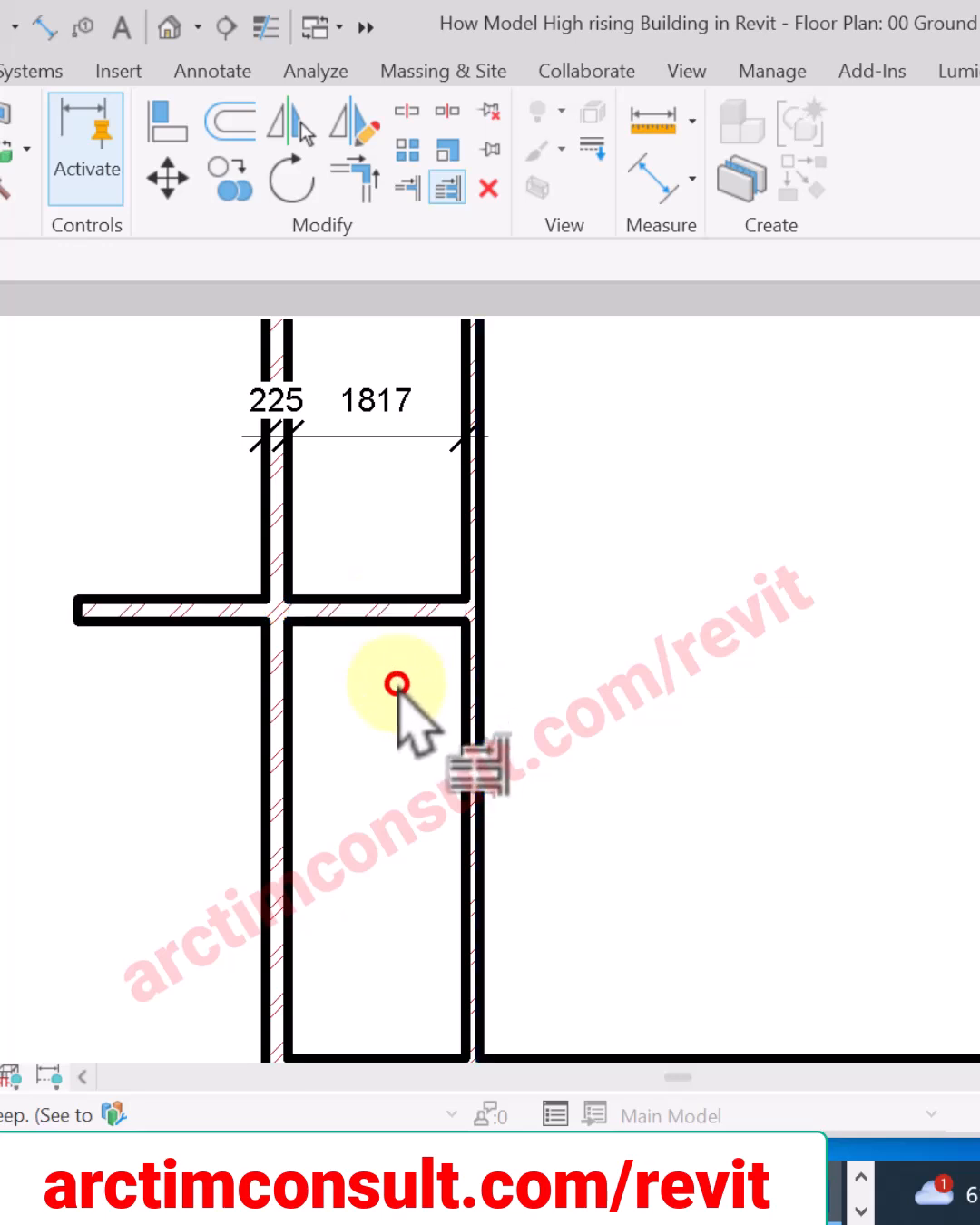
mouse_move(64, 626)
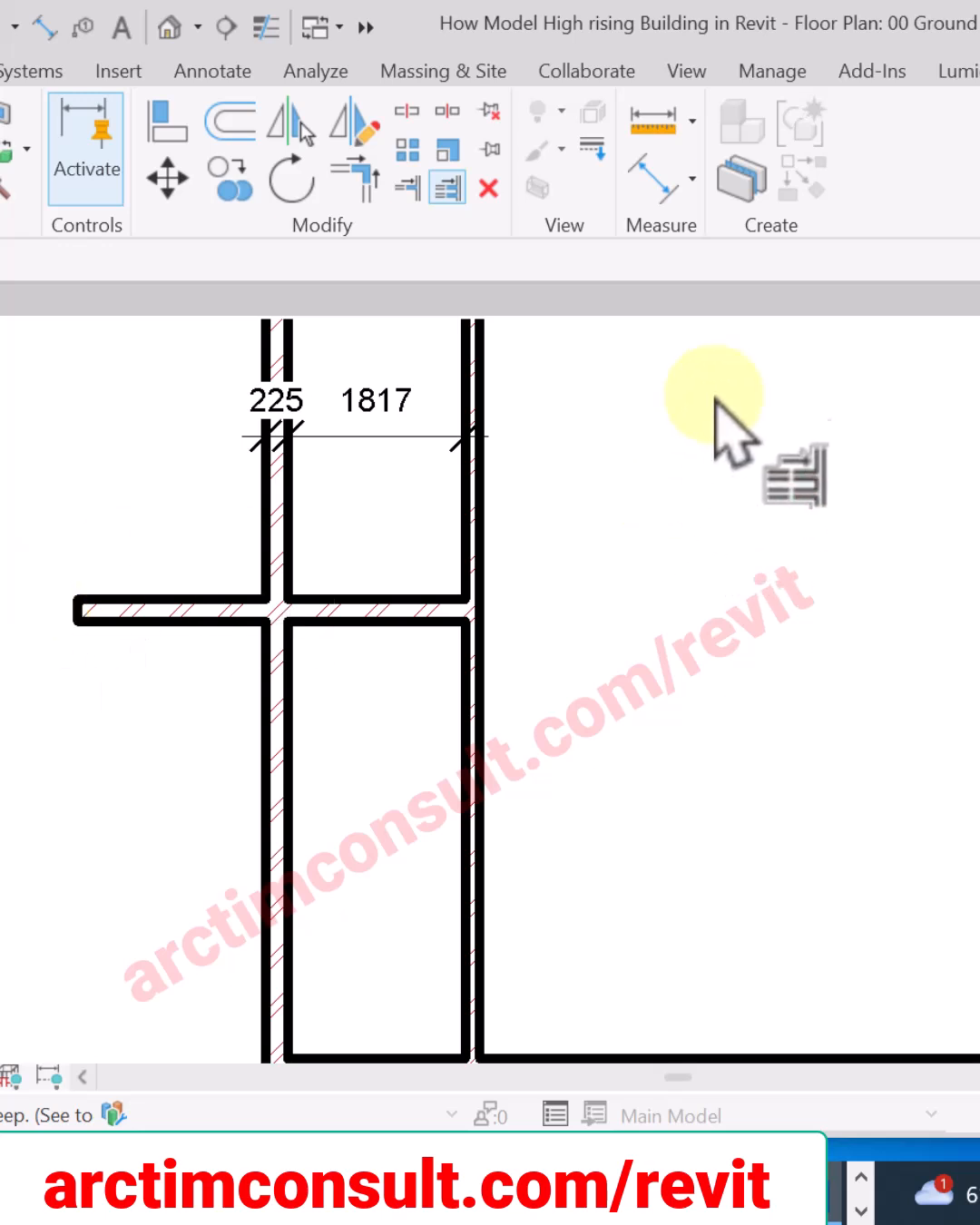
mouse_move(789, 471)
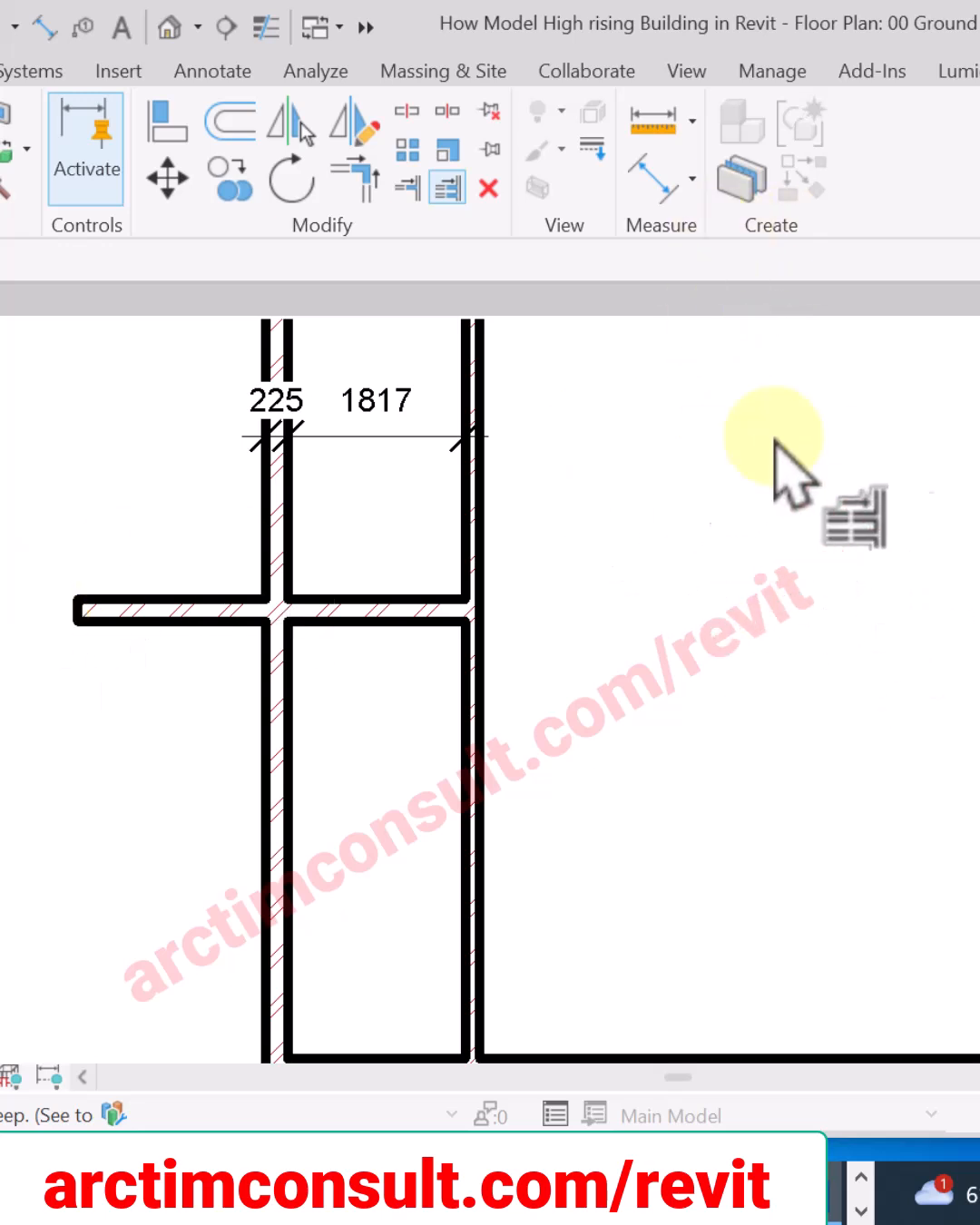
mouse_move(300, 526)
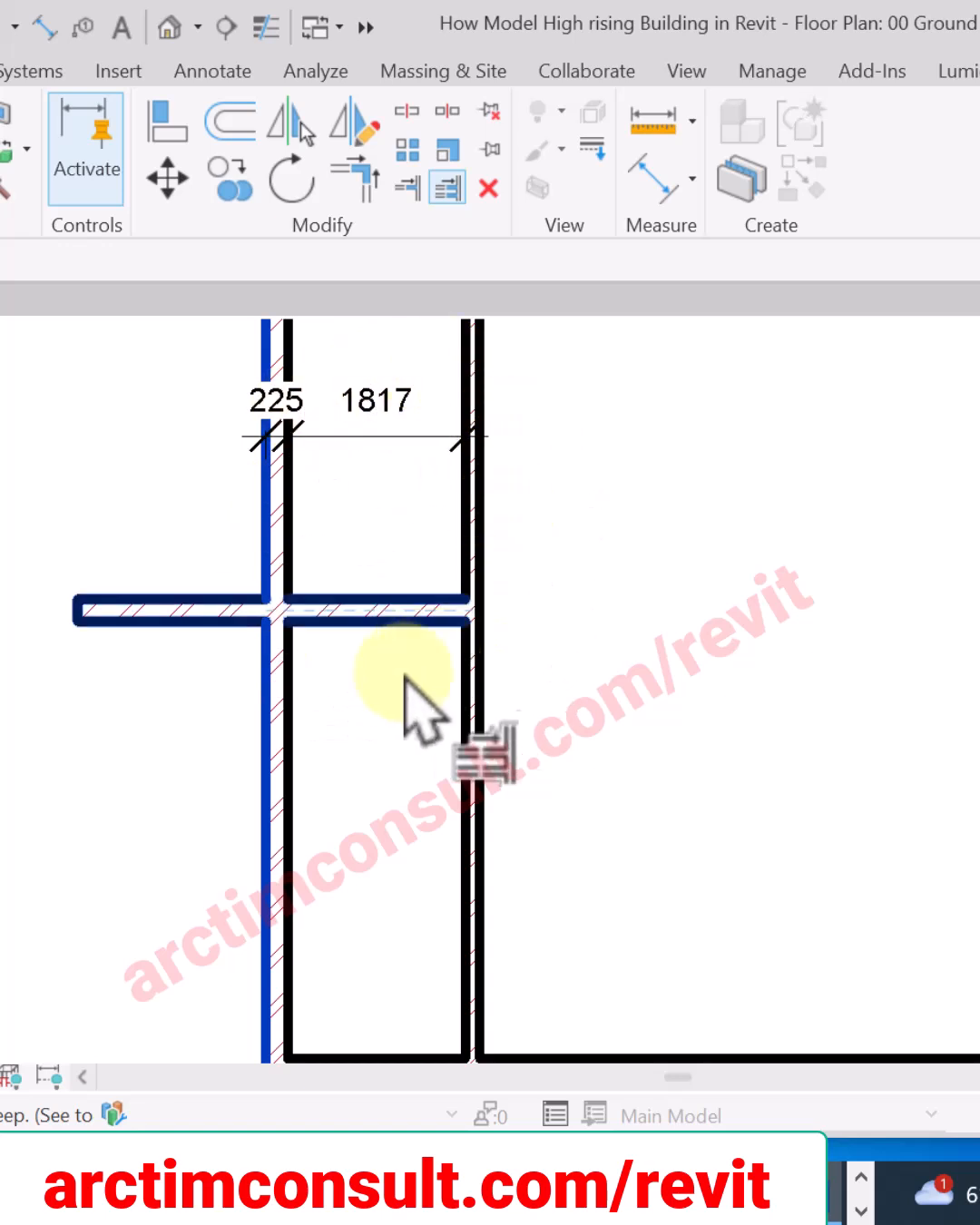
mouse_move(390, 635)
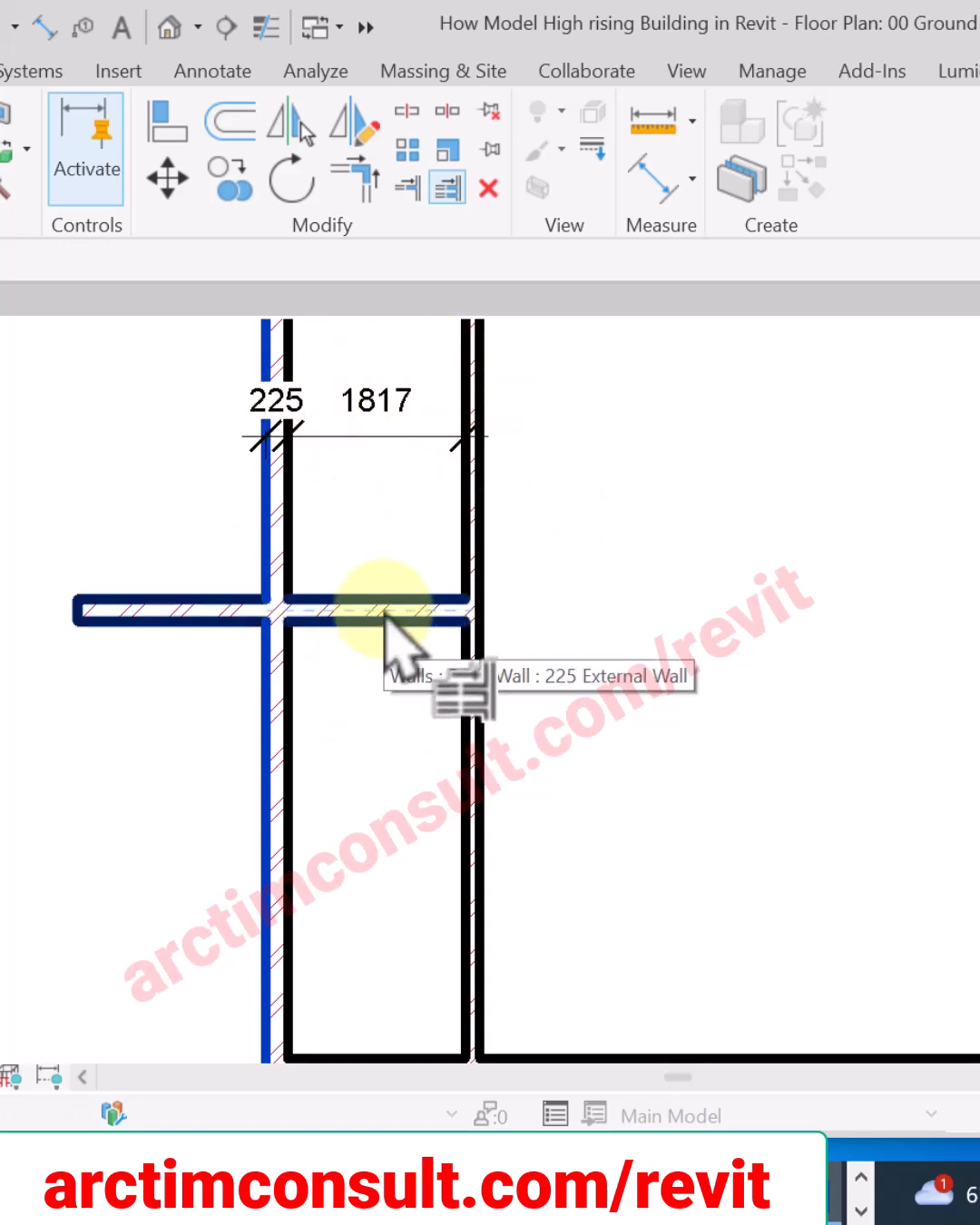
Trim the horizontal wall to the left vertical wall, then select the short horizontal wall at the next junction
click(381, 626)
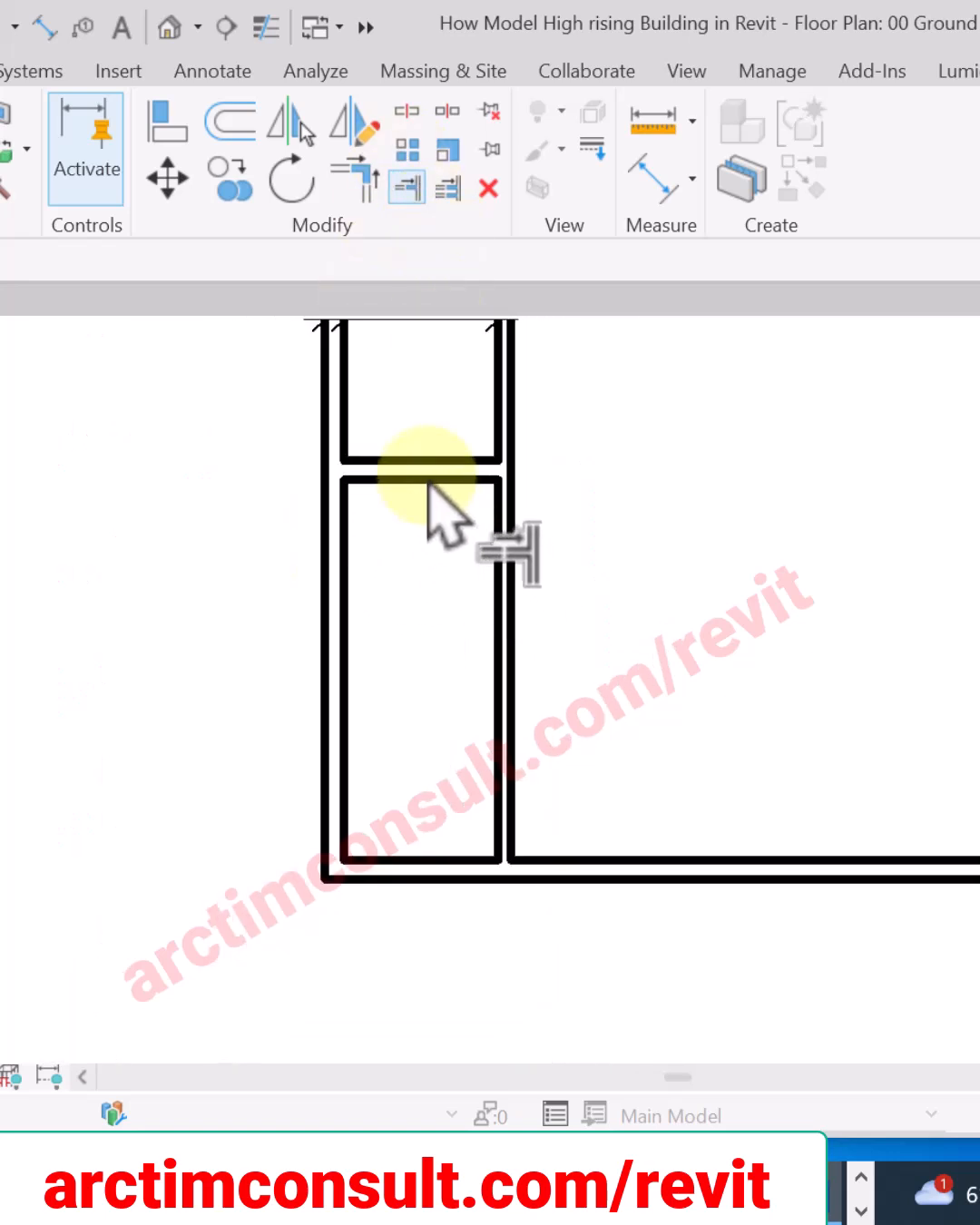
click(420, 483)
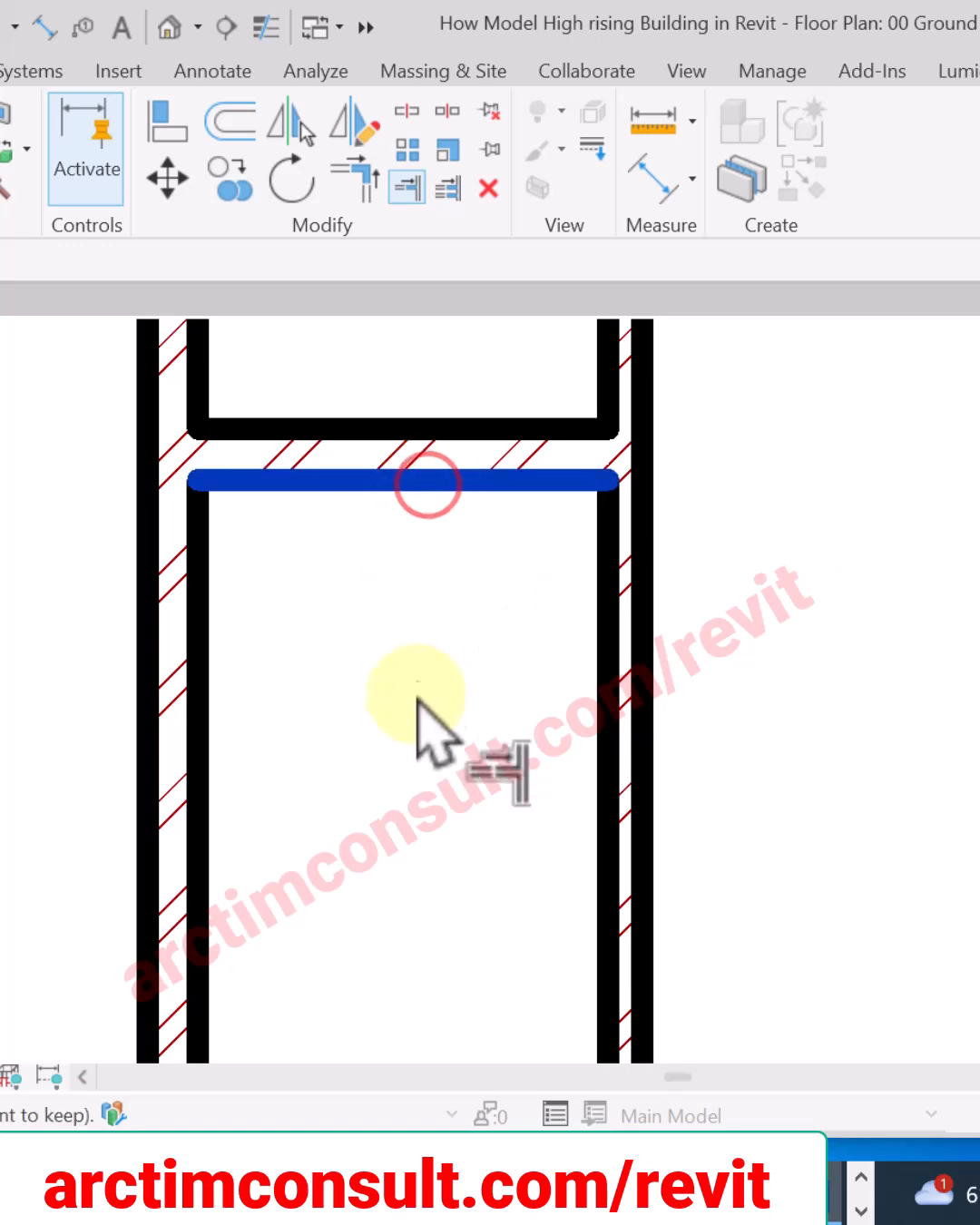